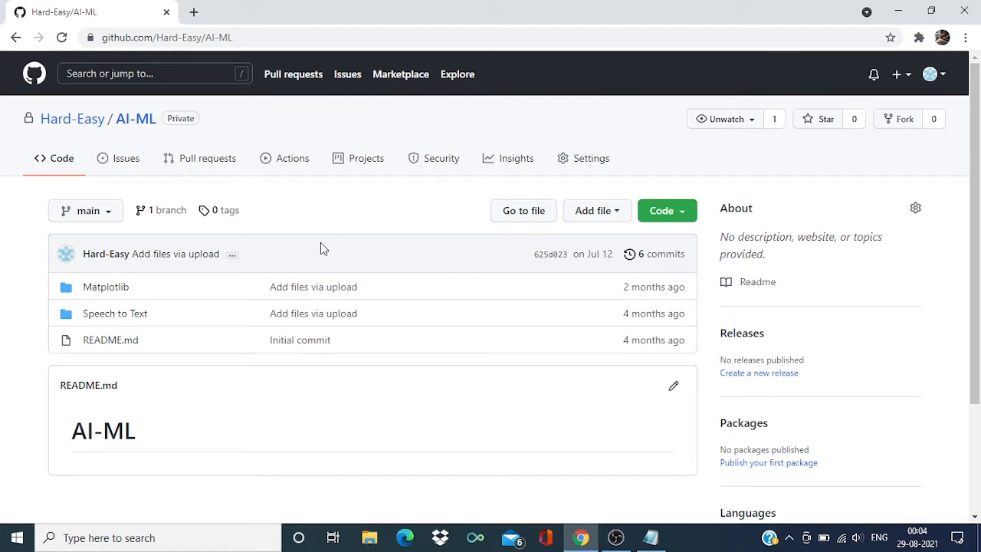
mouse_move(390, 251)
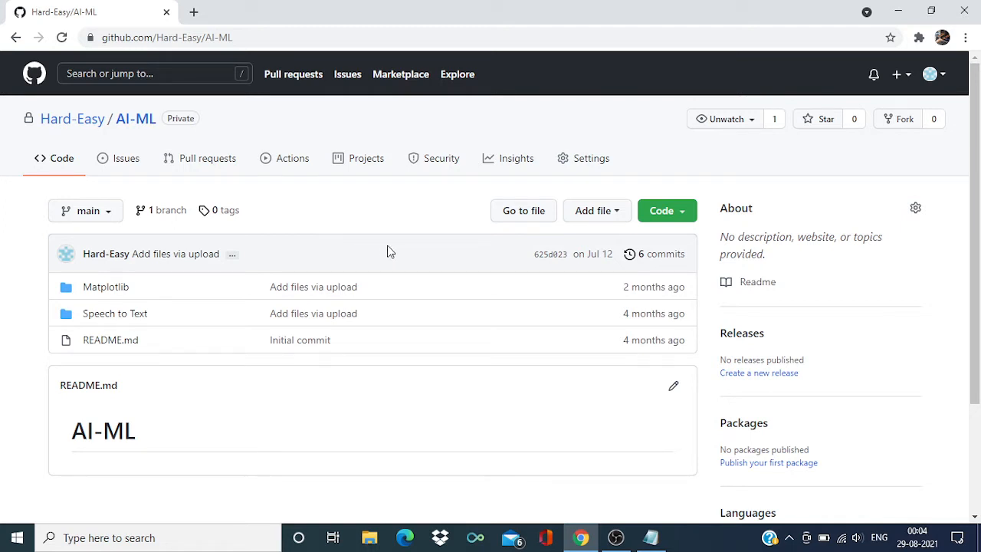
mouse_move(145, 111)
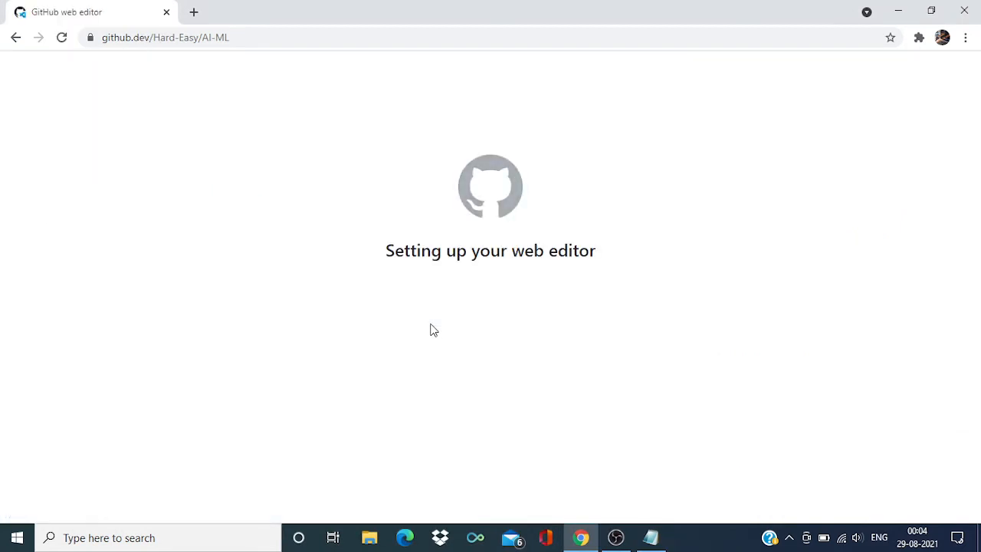
mouse_move(128, 138)
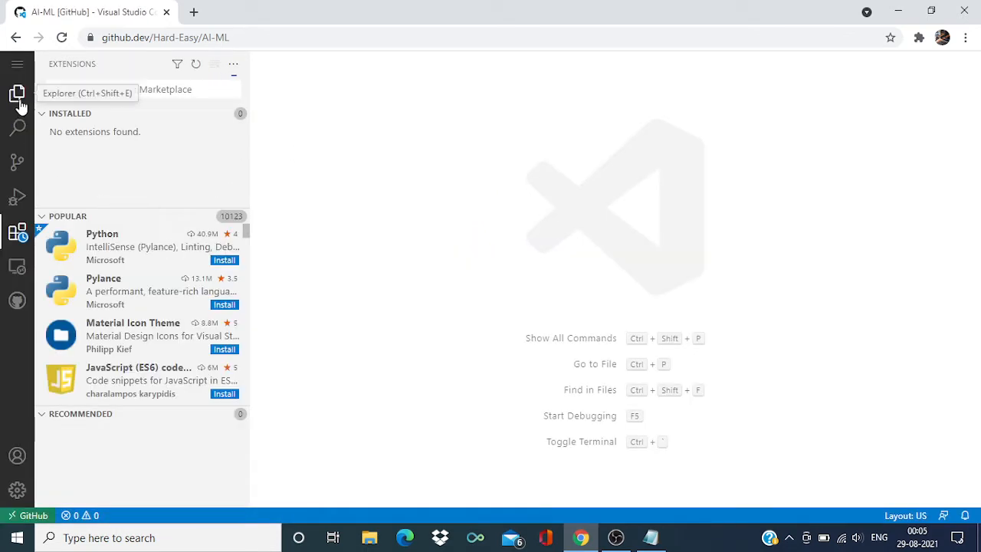
Step: Show the AI-ML repository files, preview README.md, and close the preview
left_click(16, 94)
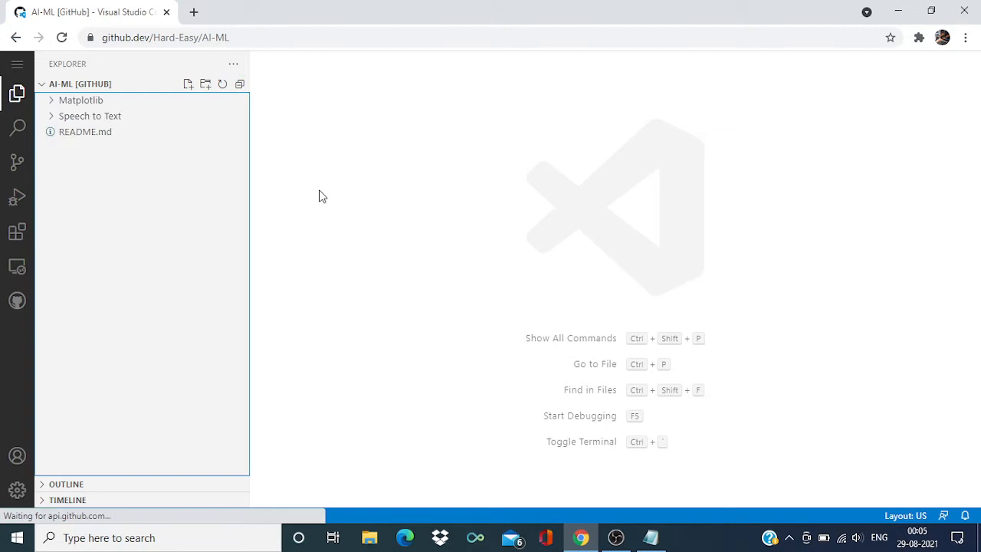
left_click(85, 131)
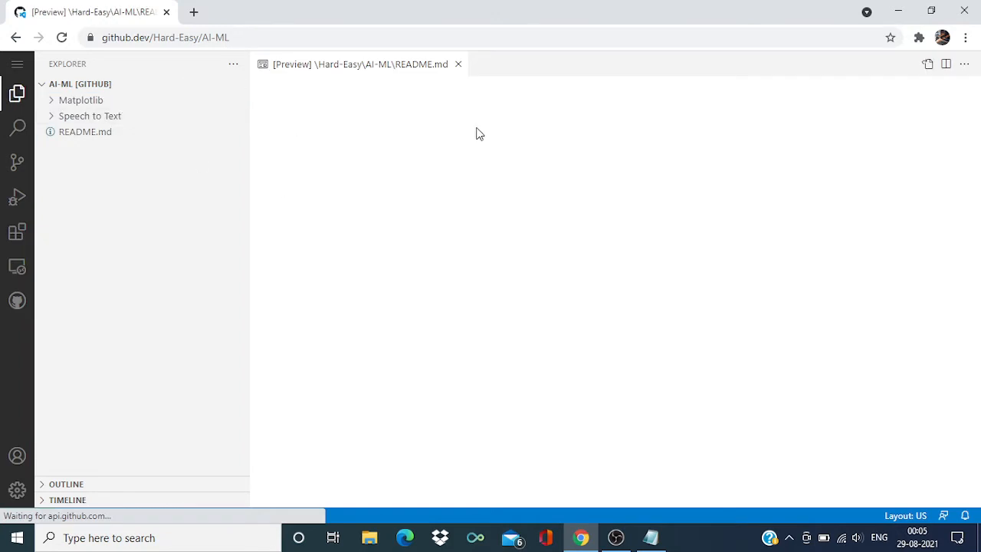
left_click(458, 63)
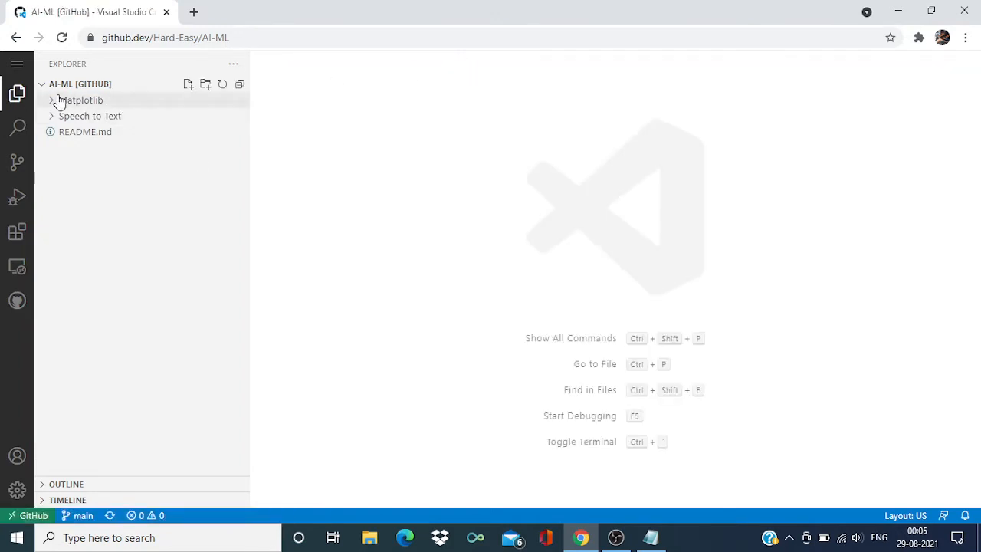
Step: Open '1. line chart matplotlib.py' from Matplotlib, try adding a plt. line, then remove it
left_click(80, 100)
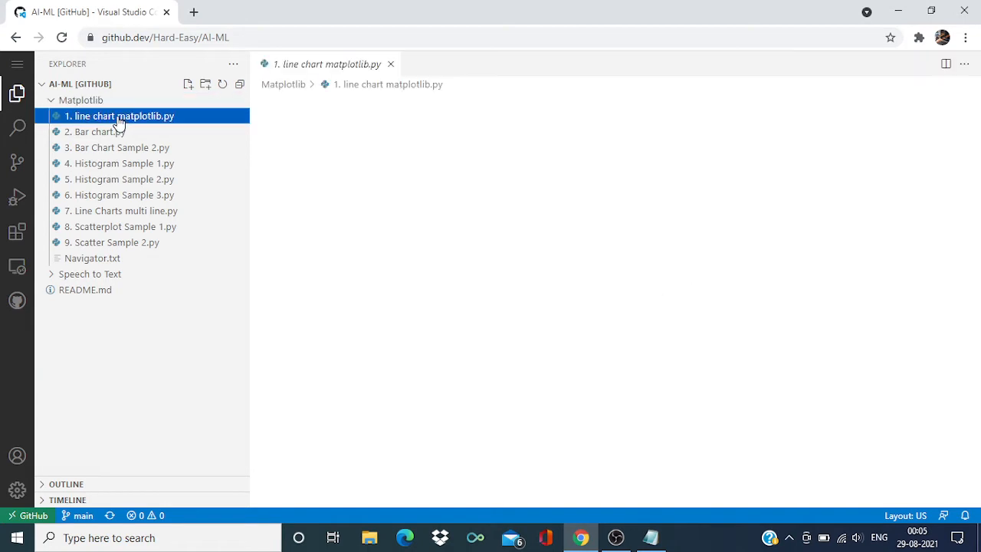
left_click(118, 116)
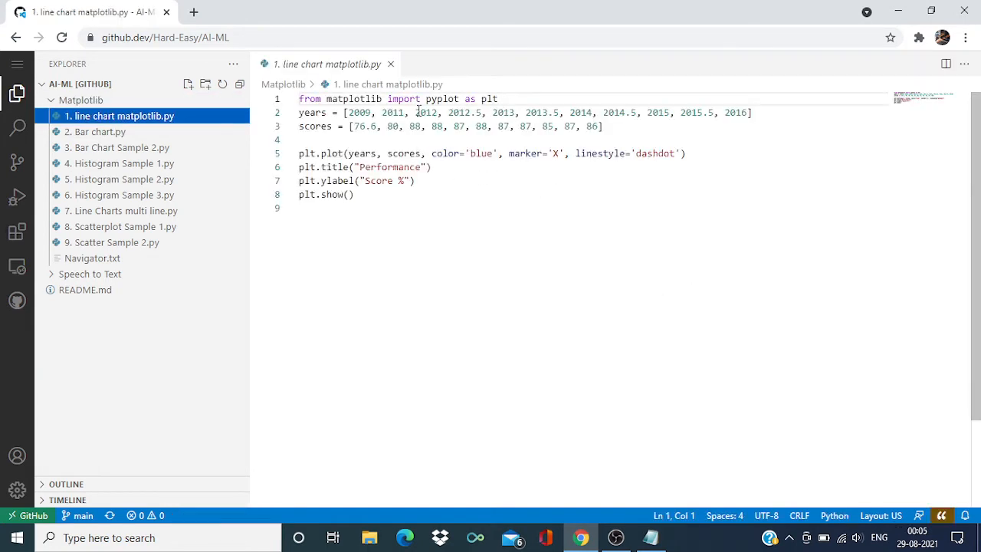
left_click(417, 181)
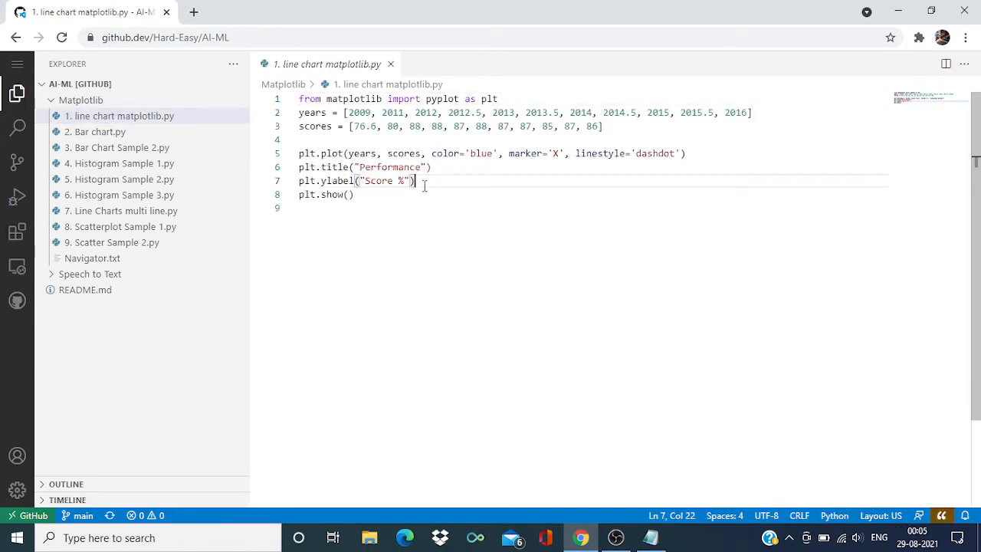
key("Enter")
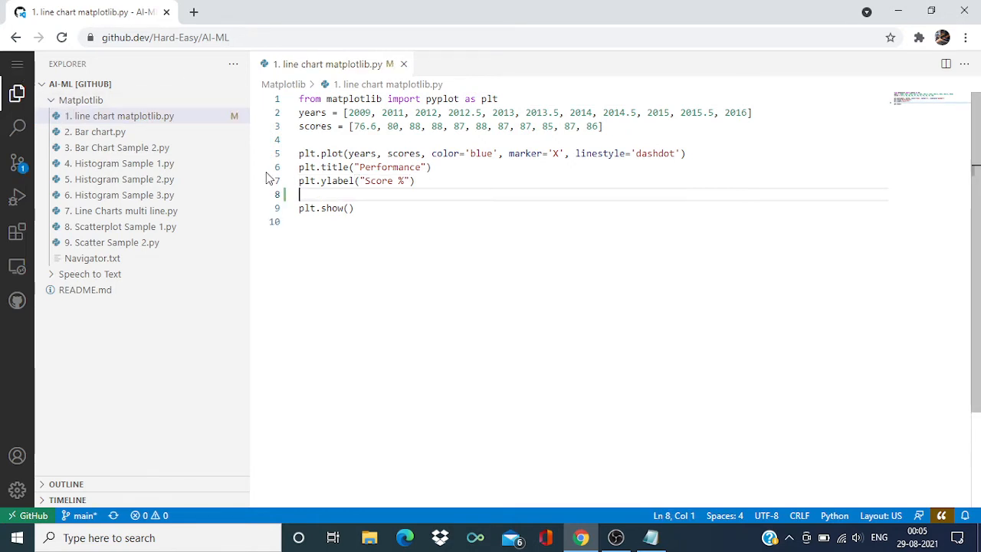
type("plt.")
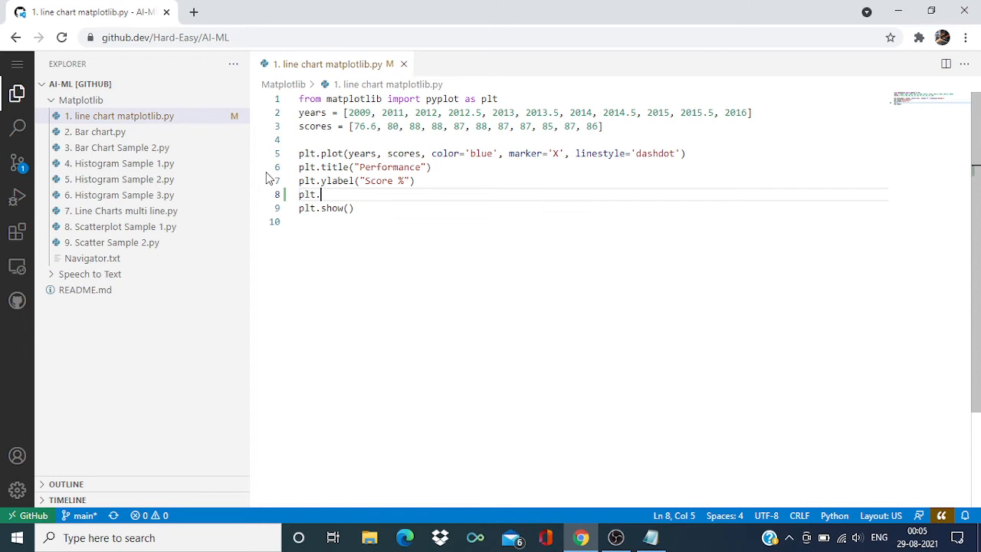
key("Backspace")
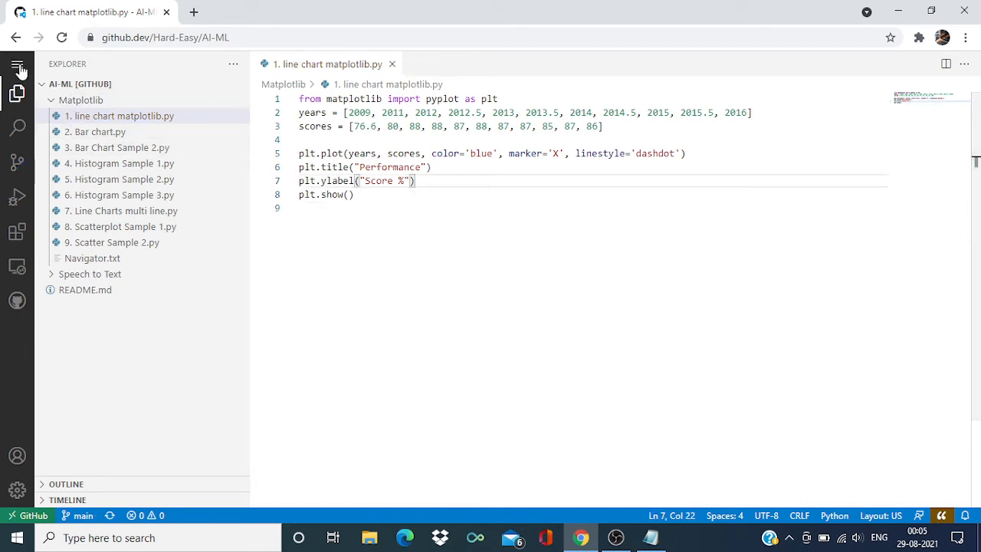
Step: Create a new untitled file and set its language mode to Python
left_click(17, 64)
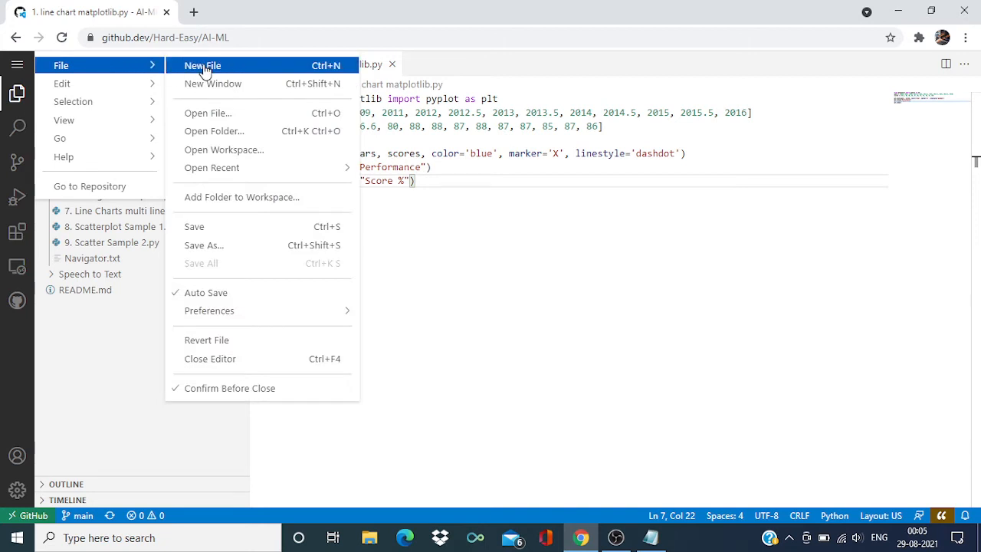
left_click(202, 66)
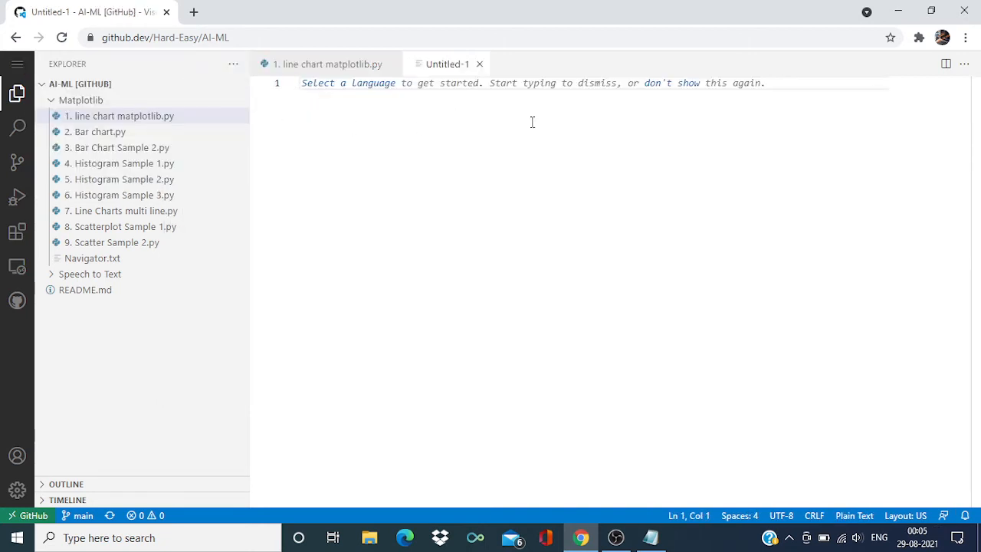
mouse_move(769, 92)
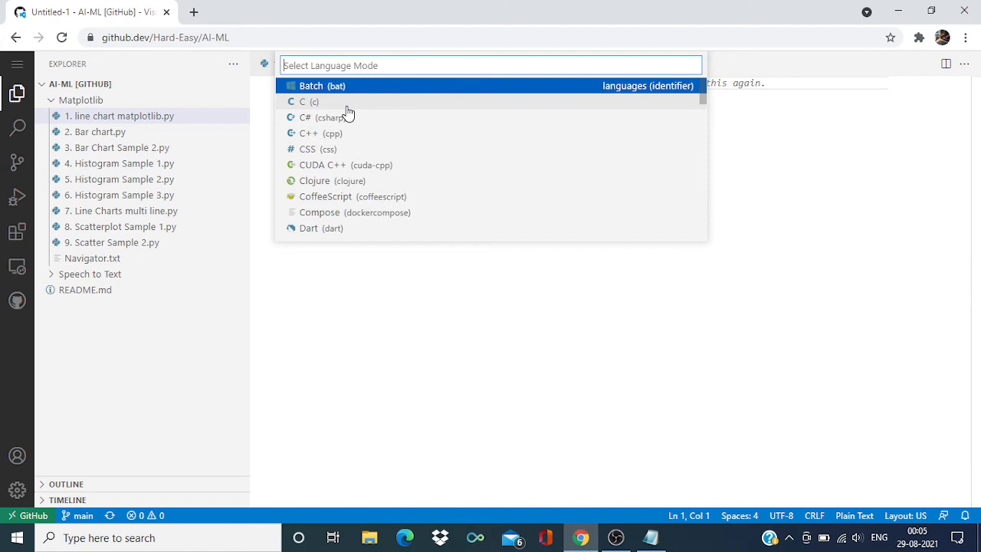
type("python")
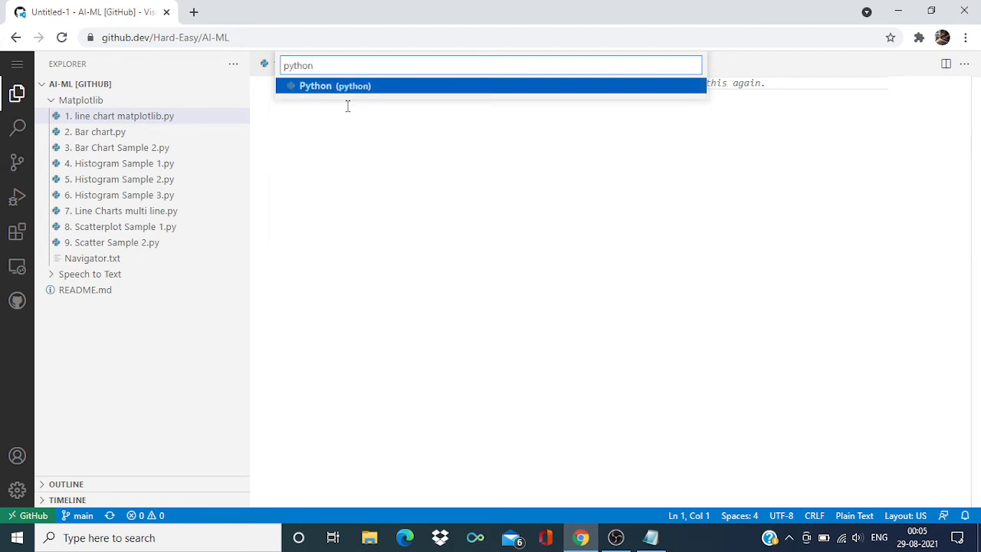
left_click(335, 85)
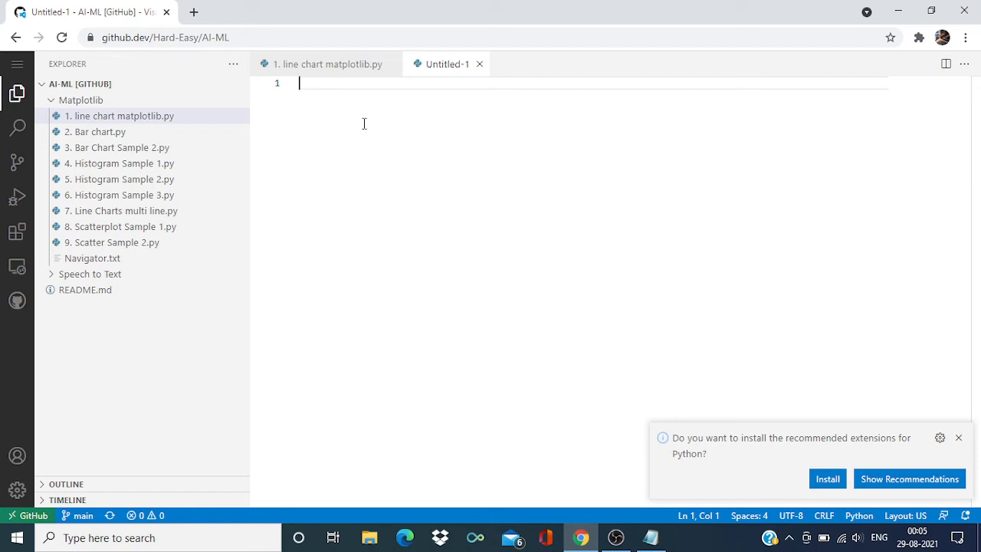
Step: Type print("Hello World") on line 1 of Untitled-1
type("print")
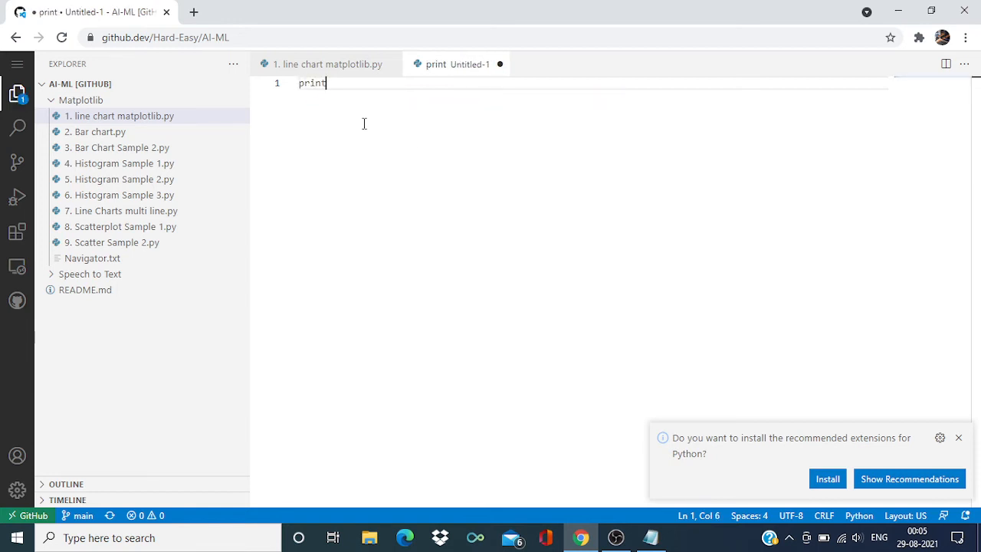
type("(\"He\")")
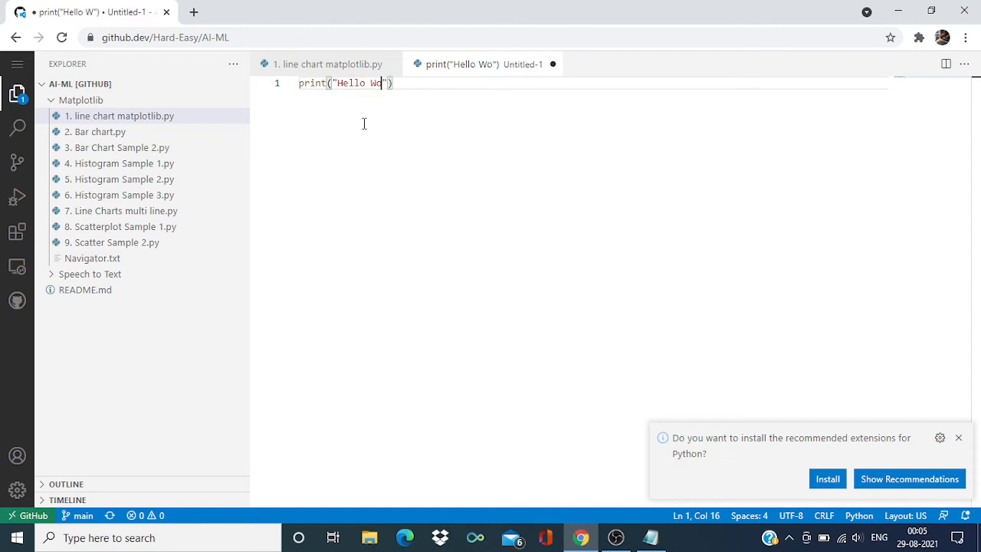
type("rld")
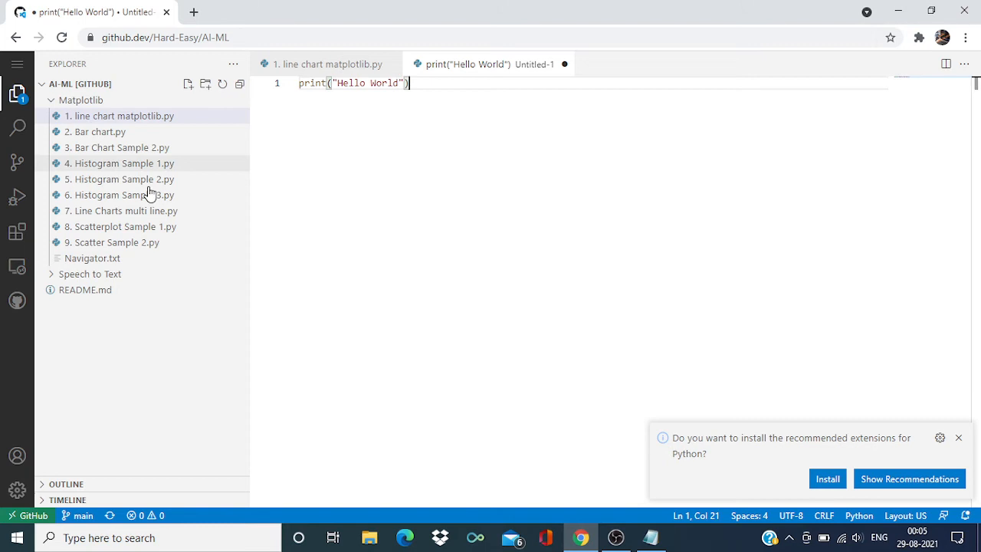
mouse_move(17, 197)
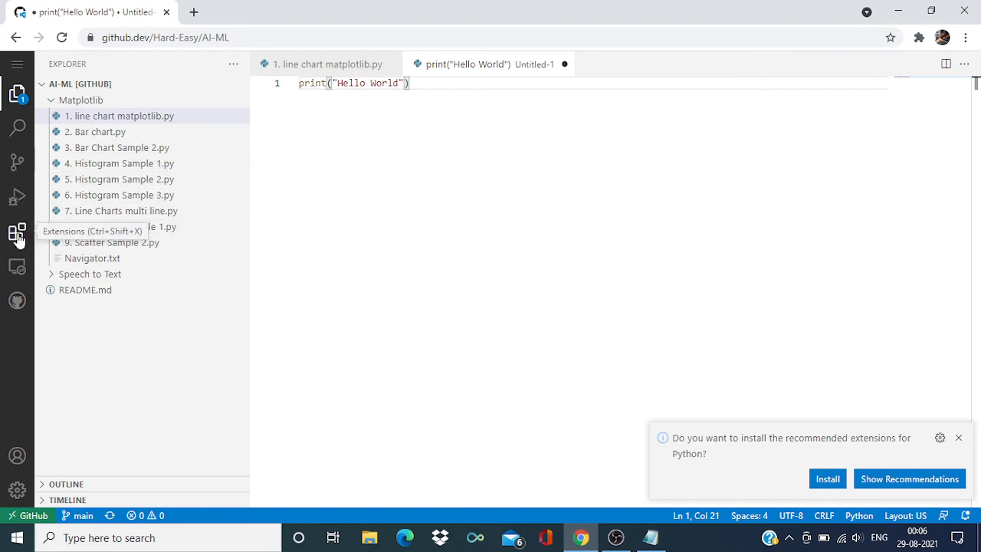
Step: Open the Extensions panel and scroll through the Popular extensions list
left_click(17, 232)
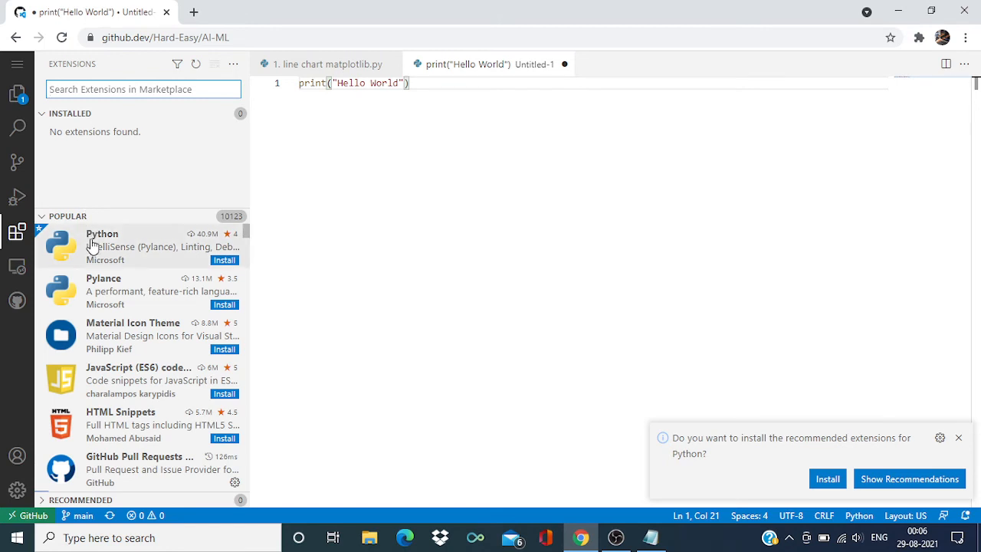
scroll("down", 3)
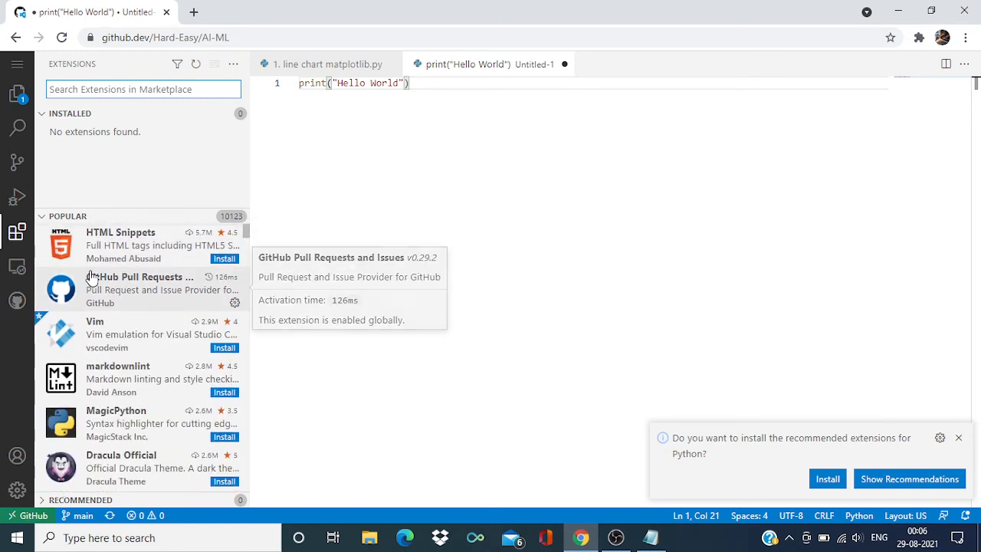
mouse_move(106, 387)
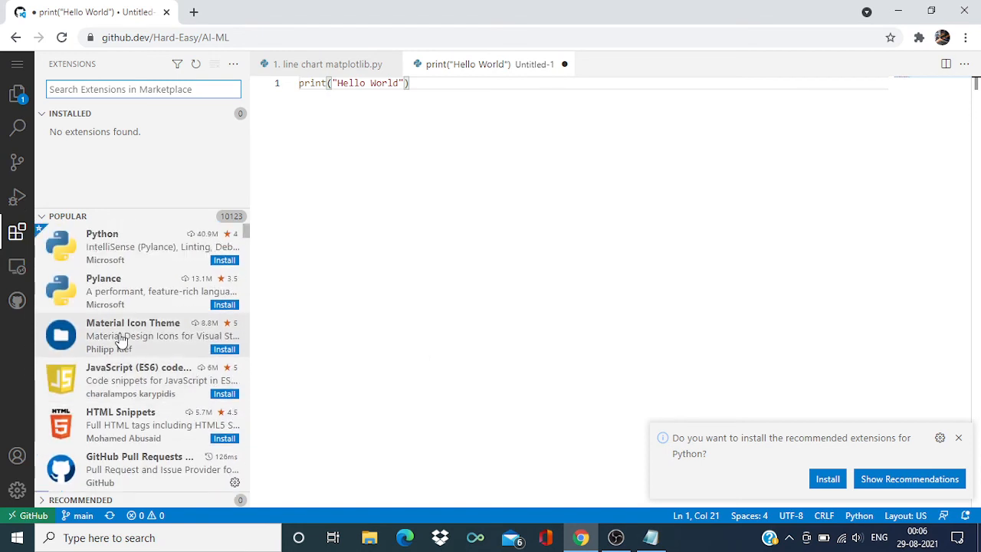
mouse_move(157, 261)
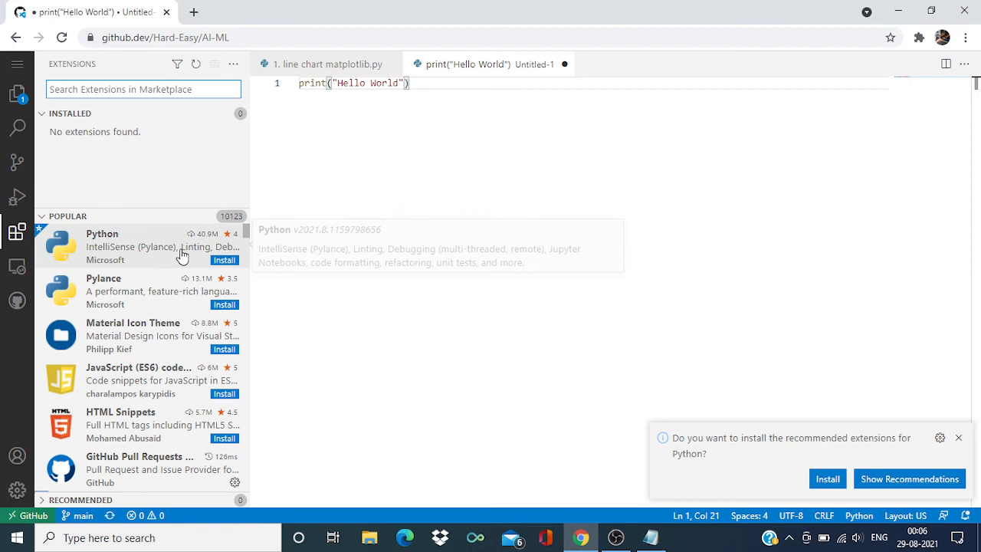
mouse_move(207, 261)
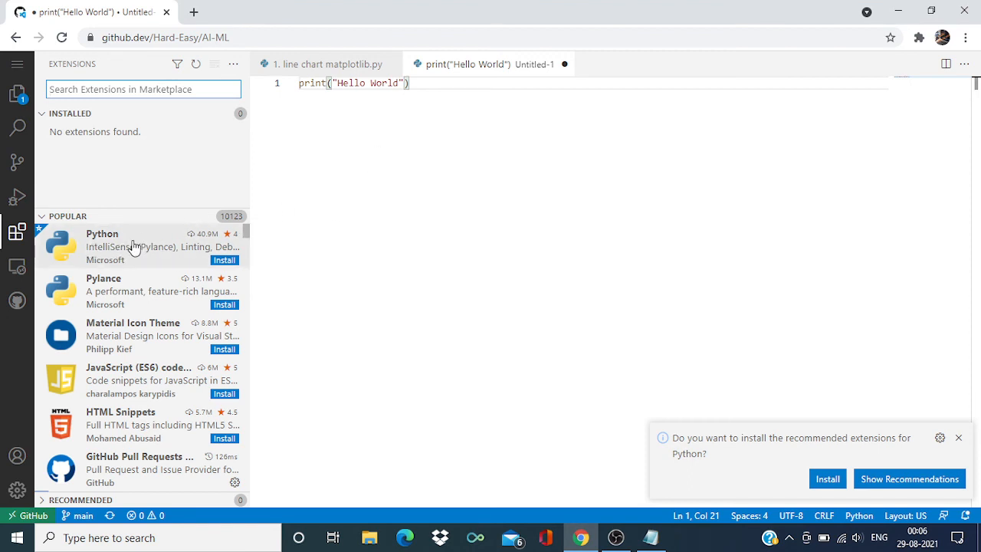
scroll("down", 3)
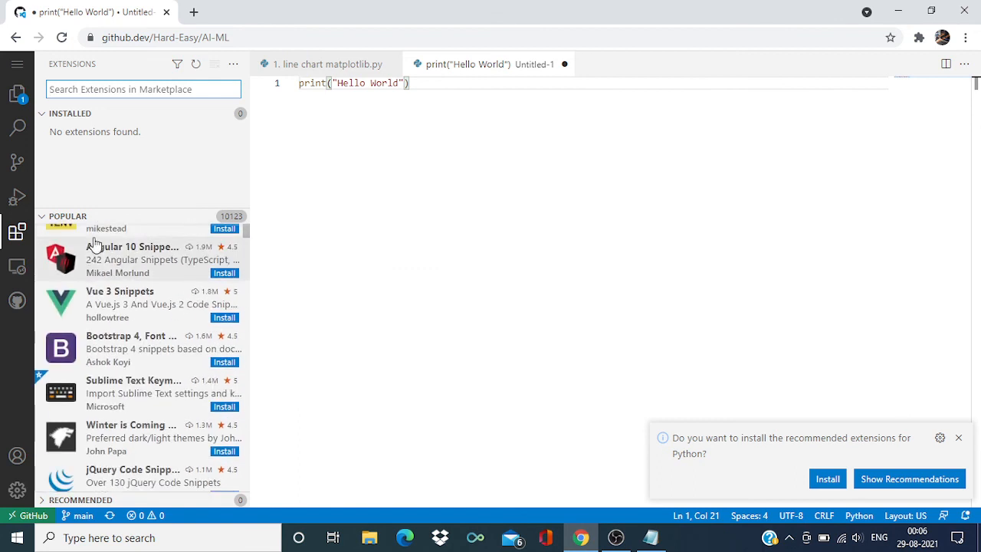
mouse_move(17, 96)
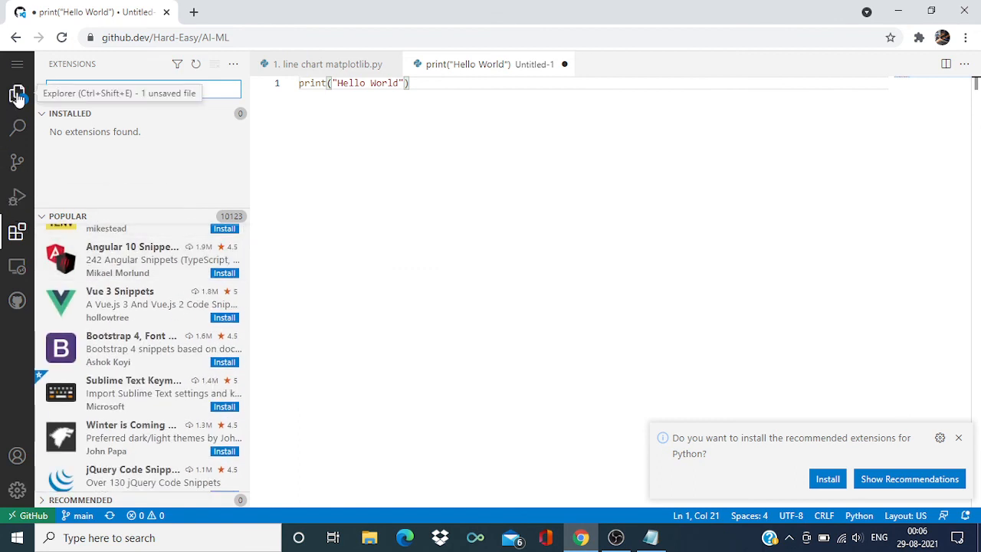